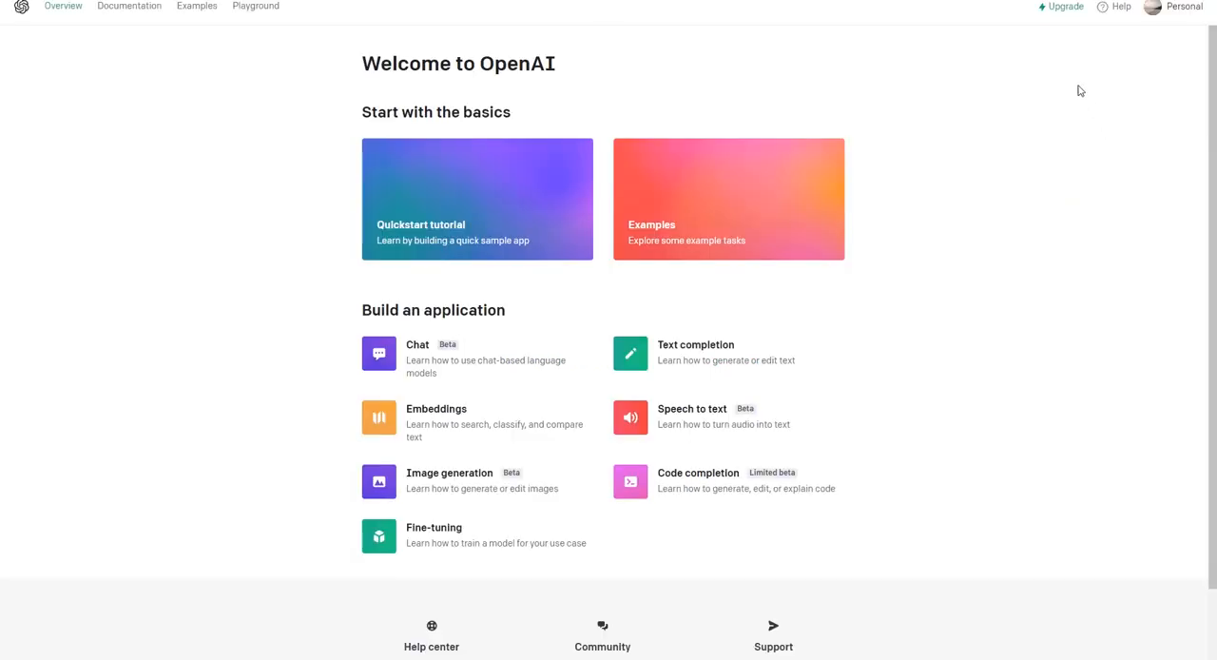
mouse_move(1061, 9)
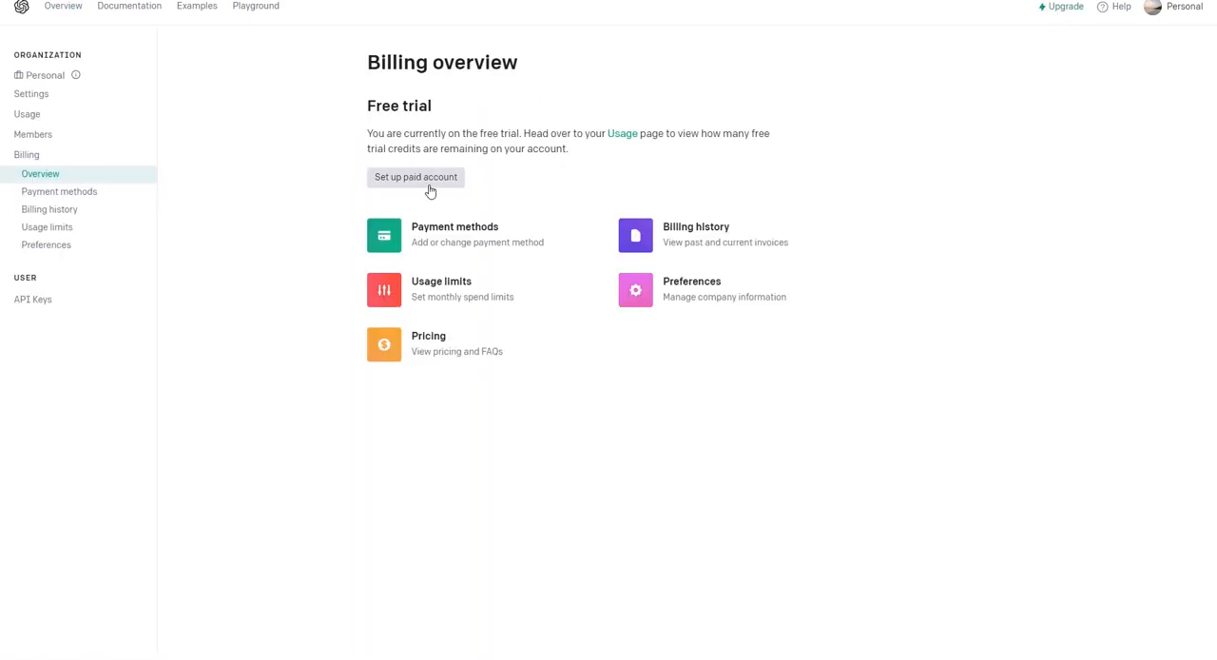
Step: Start setting up a paid account from Billing Overview, paying as an individual
left_click(414, 177)
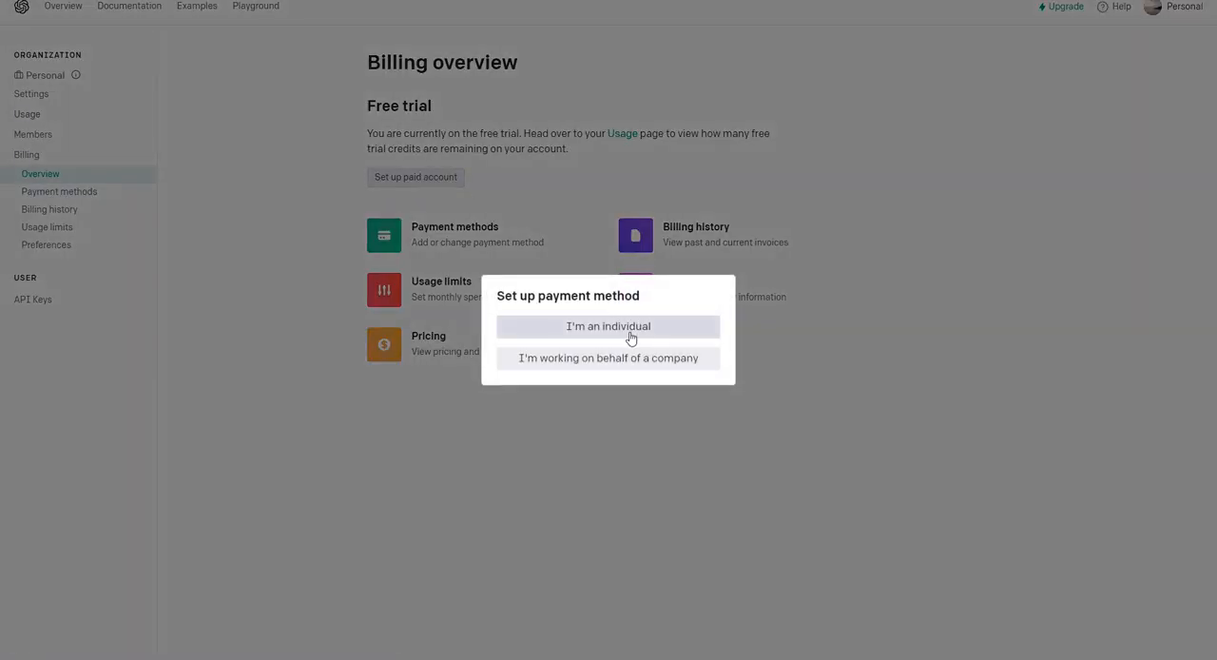
left_click(608, 327)
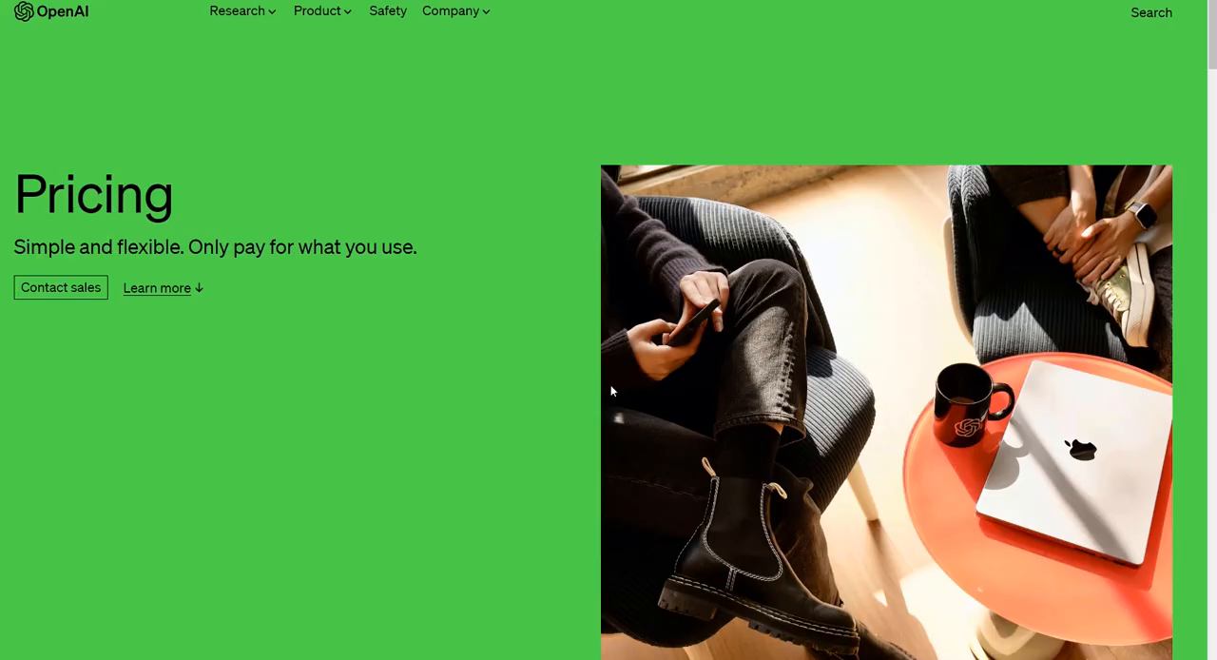
scroll("down", 3)
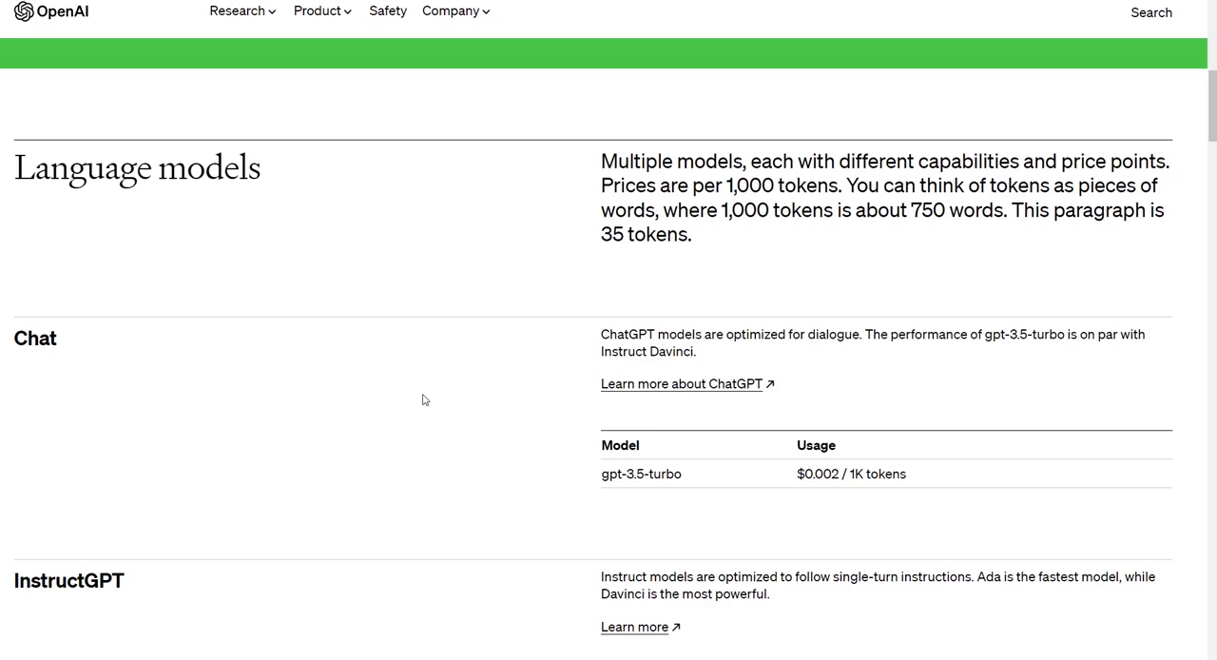
mouse_move(509, 441)
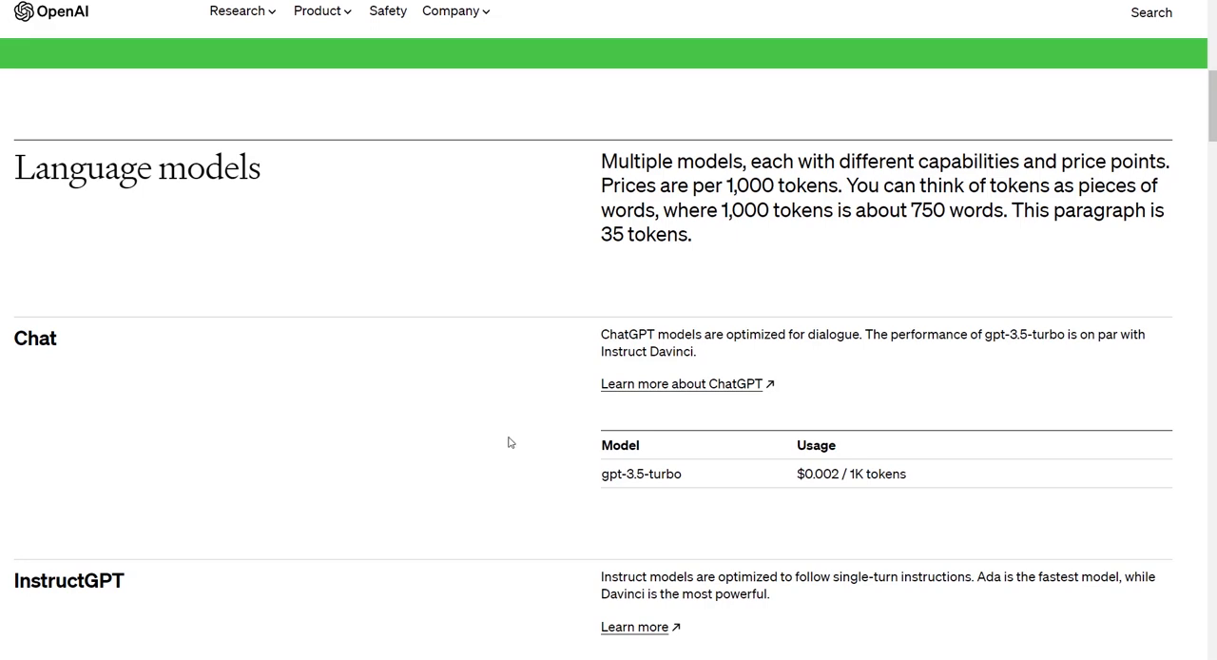
scroll("down", 3)
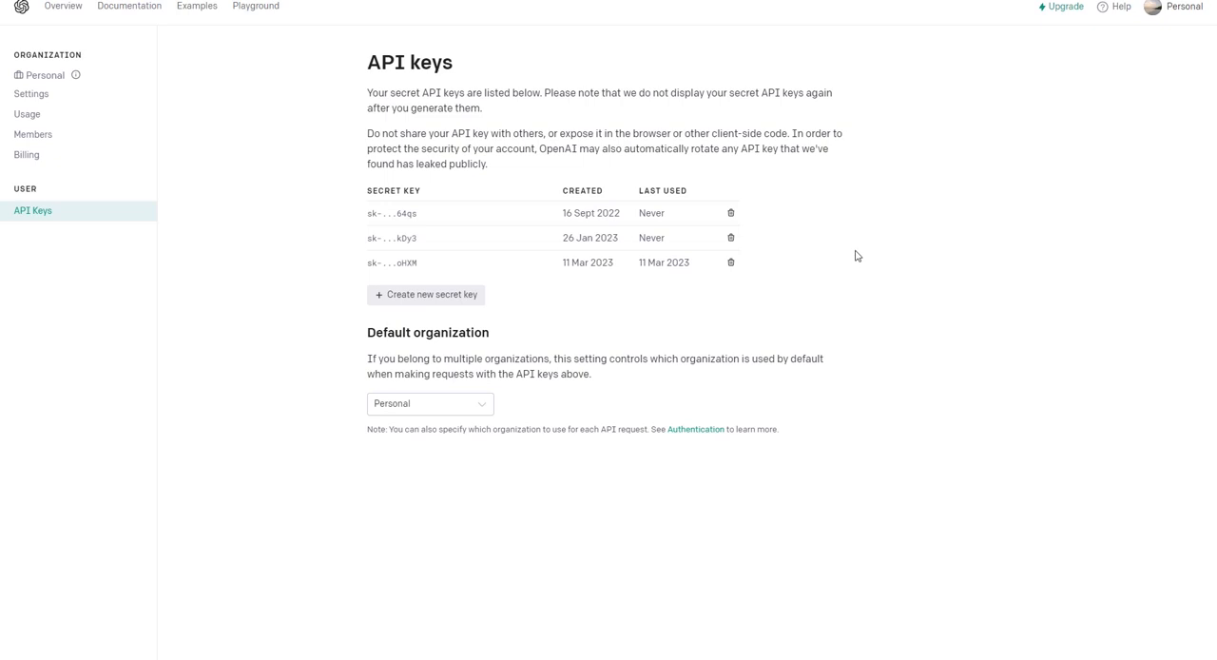
mouse_move(878, 557)
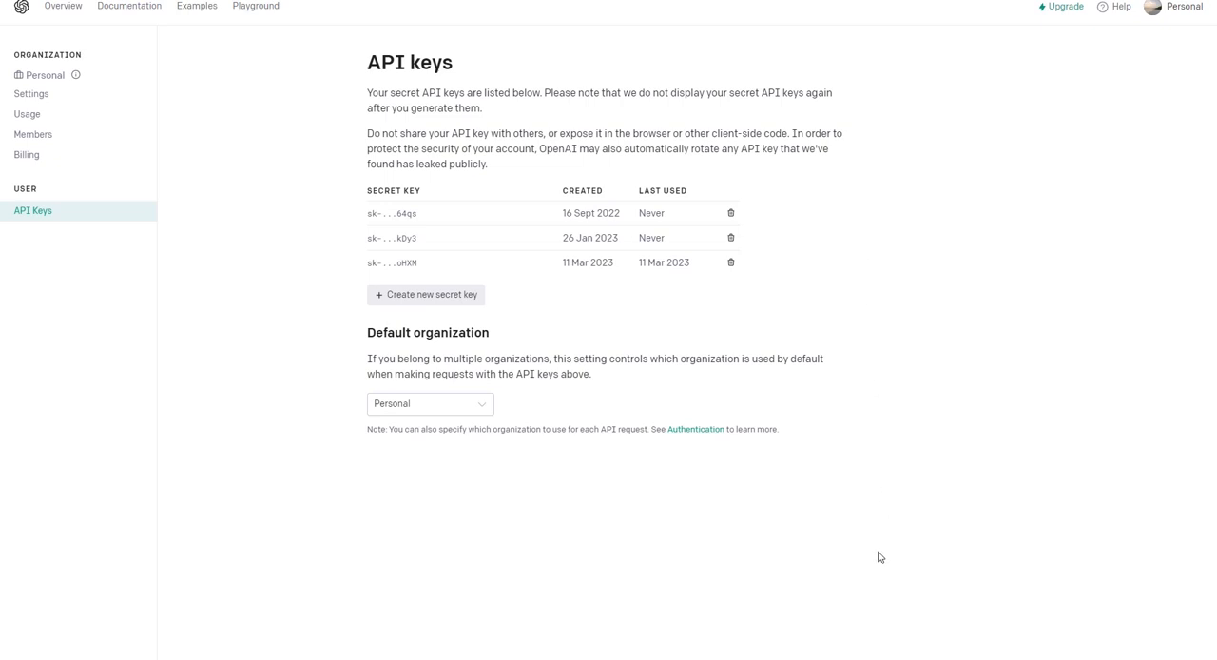
mouse_move(979, 464)
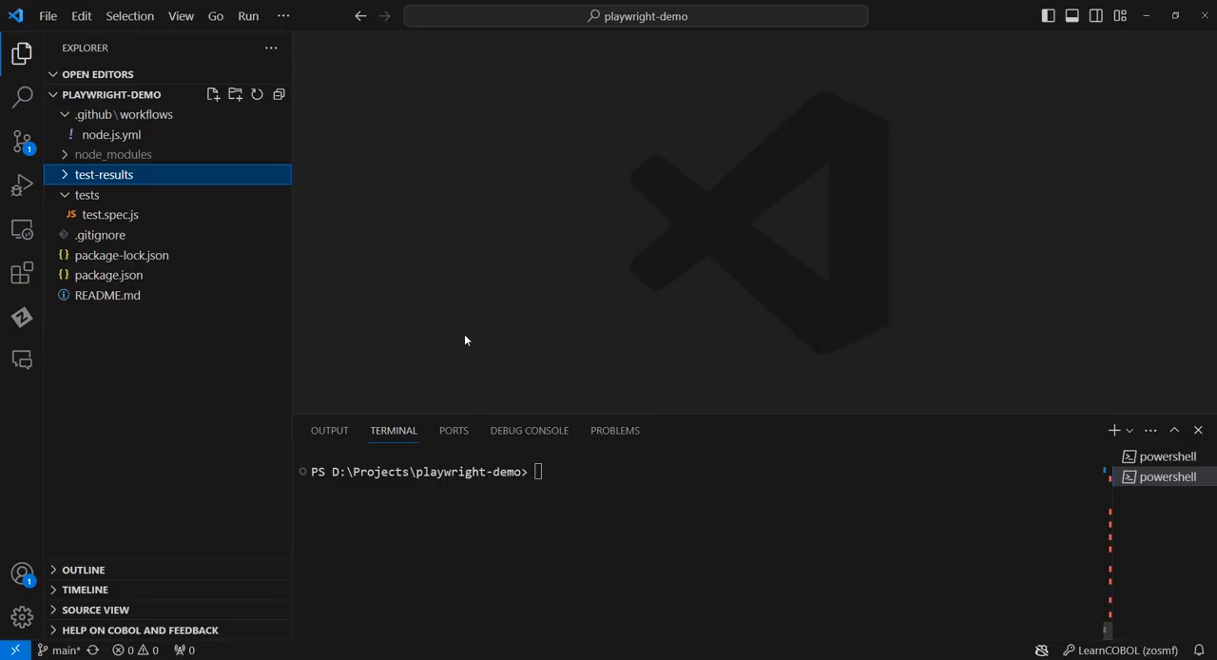
mouse_move(699, 405)
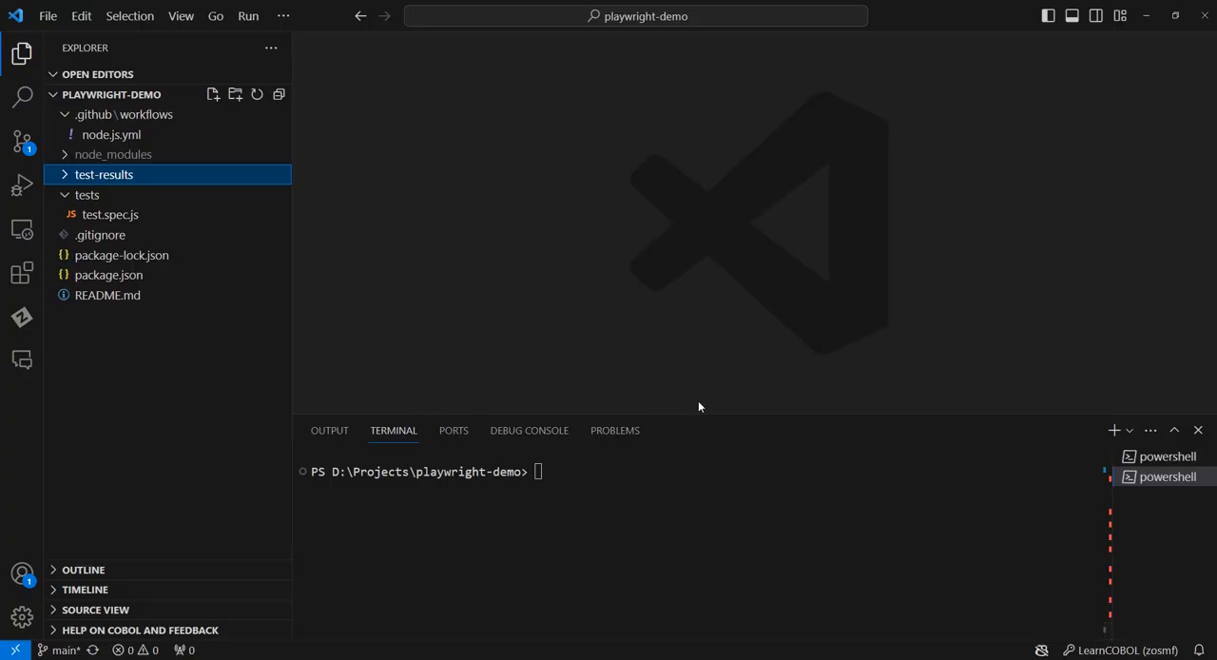
Step: Run npm install auto-playwright -D in the terminal and set $env:OPENAI_API_KEY
left_click(684, 472)
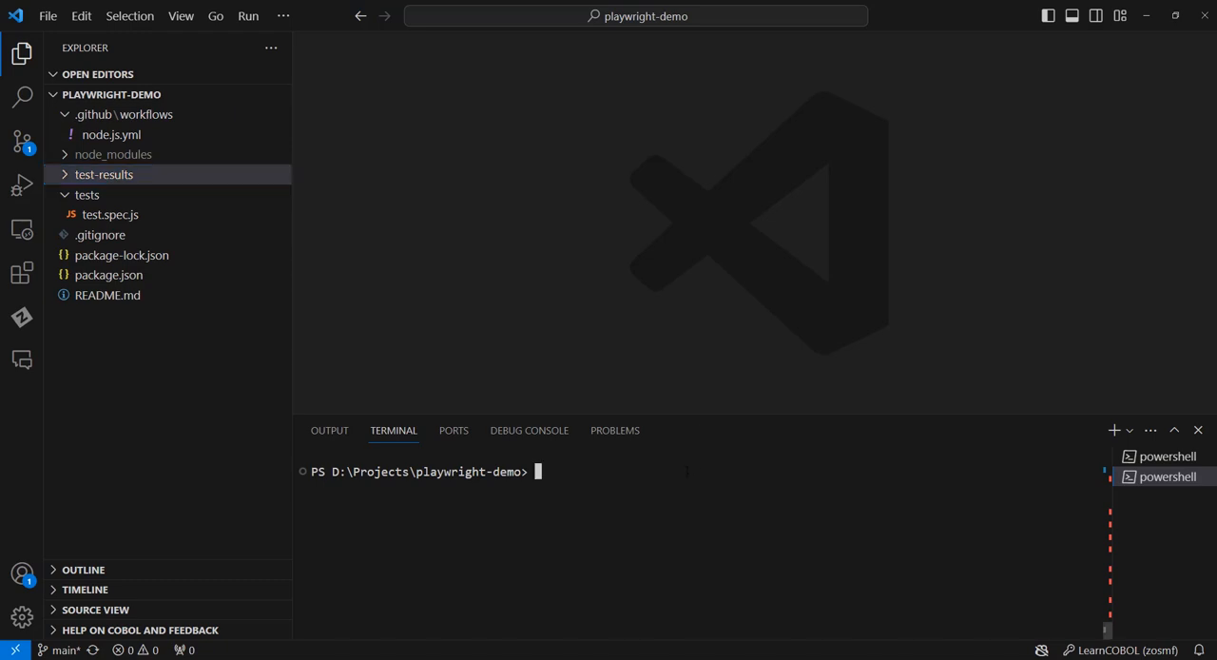
type("npm install auto-playwright -D")
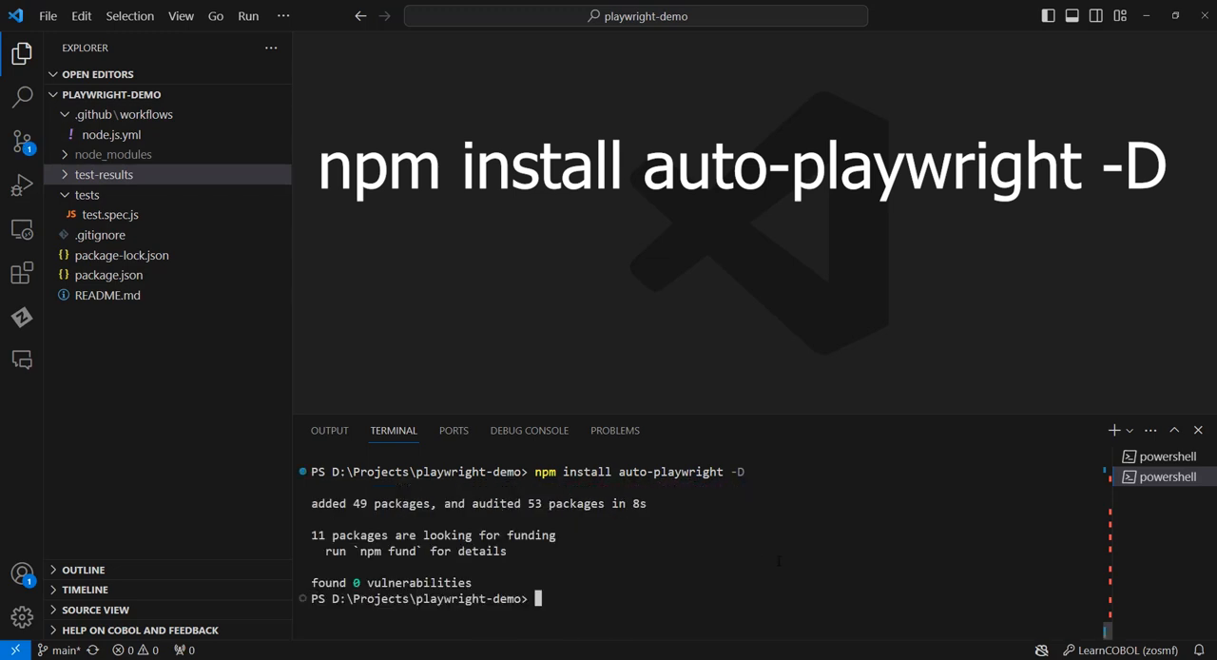
type("clear")
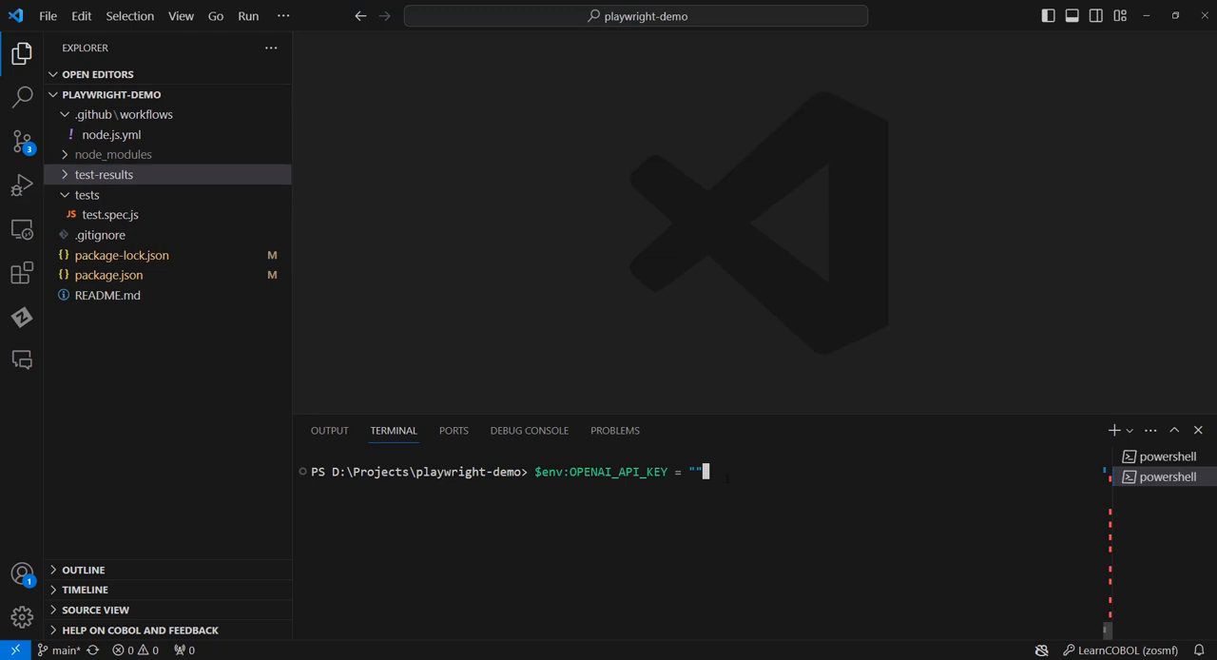
key("Enter")
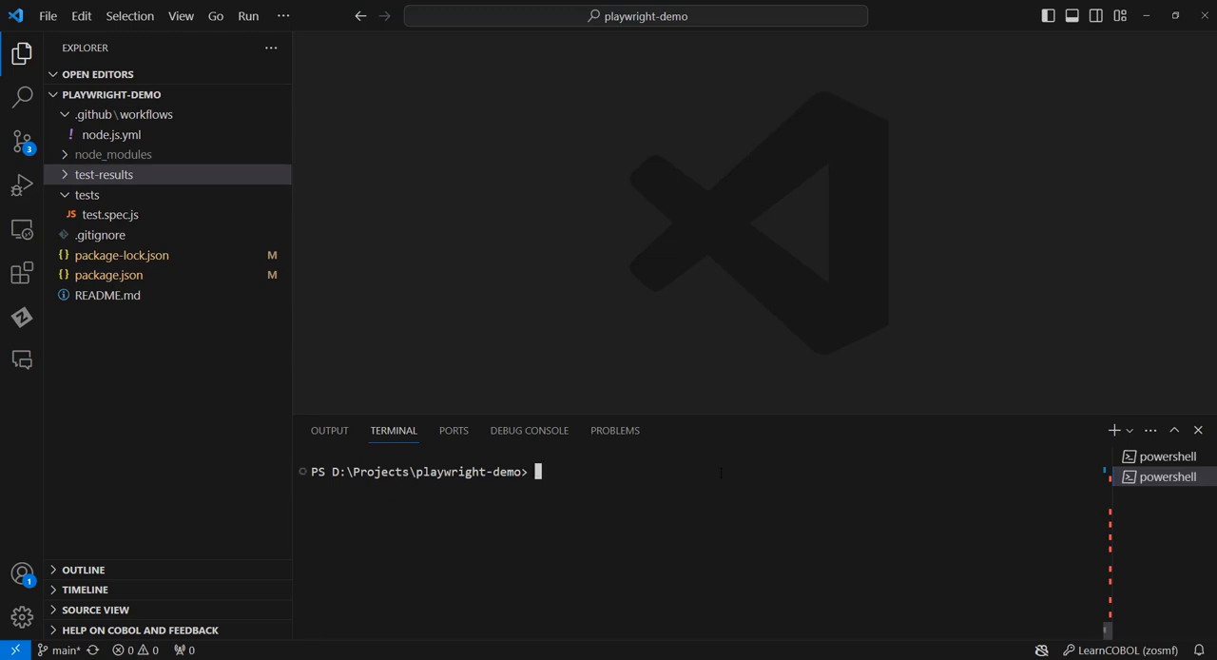
Step: Create test-ai.spec.js in the tests folder with the auto-playwright login test
left_click(87, 194)
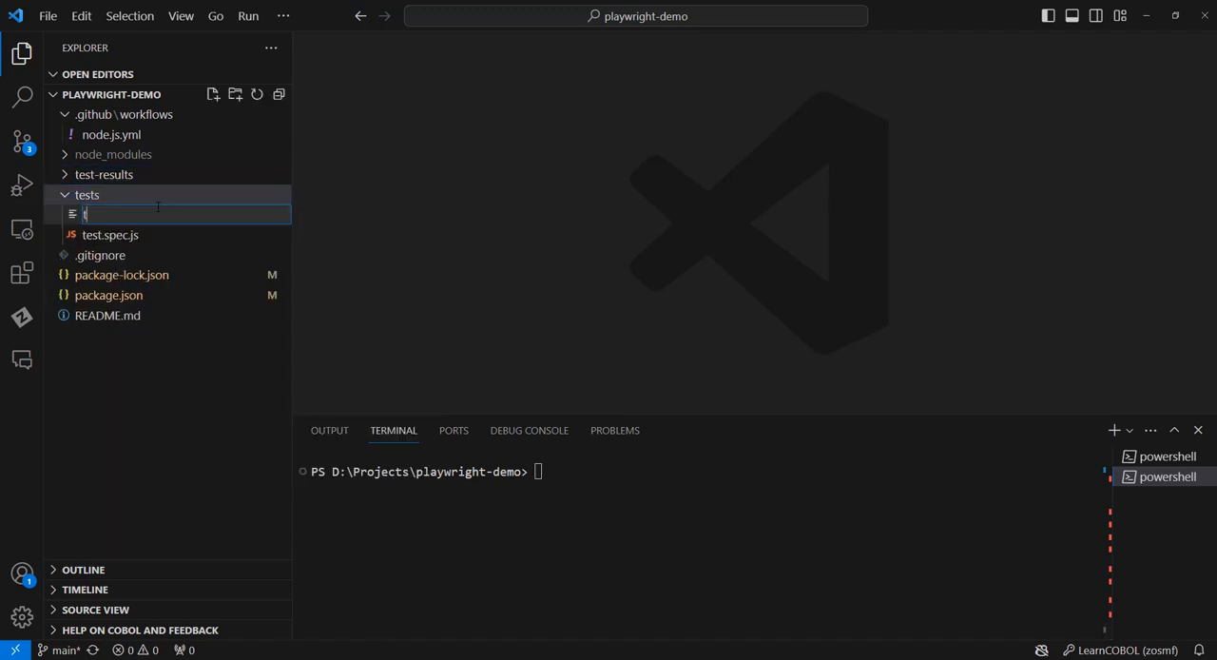
type("test-ai.spe")
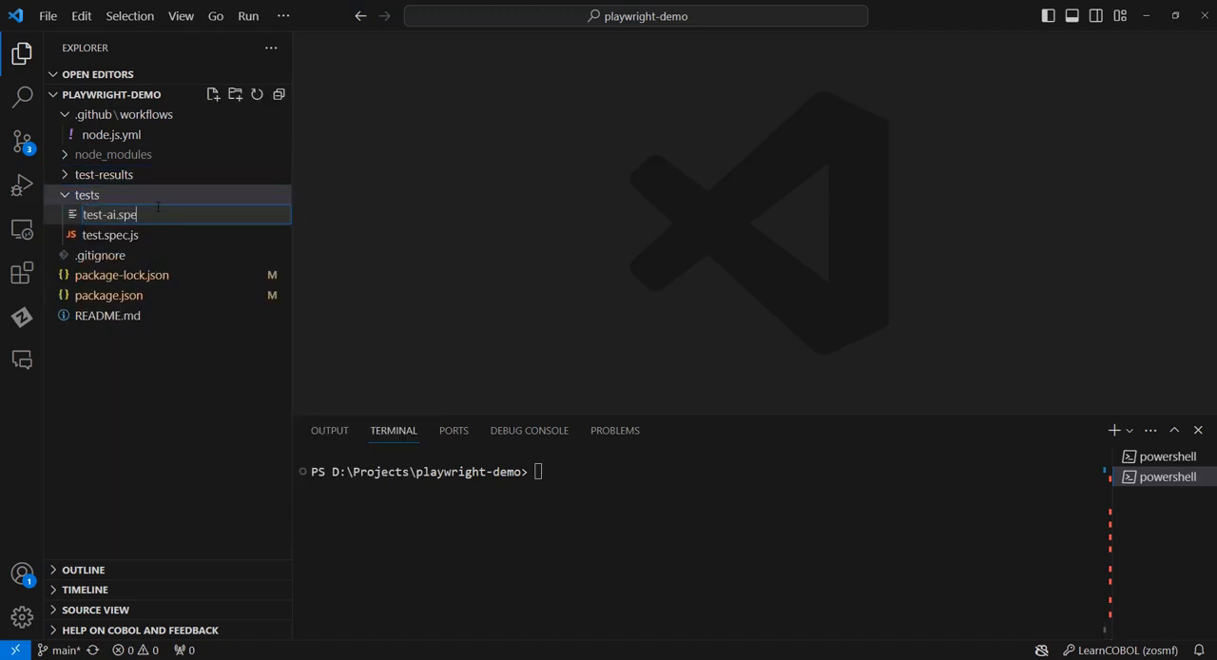
key("Enter")
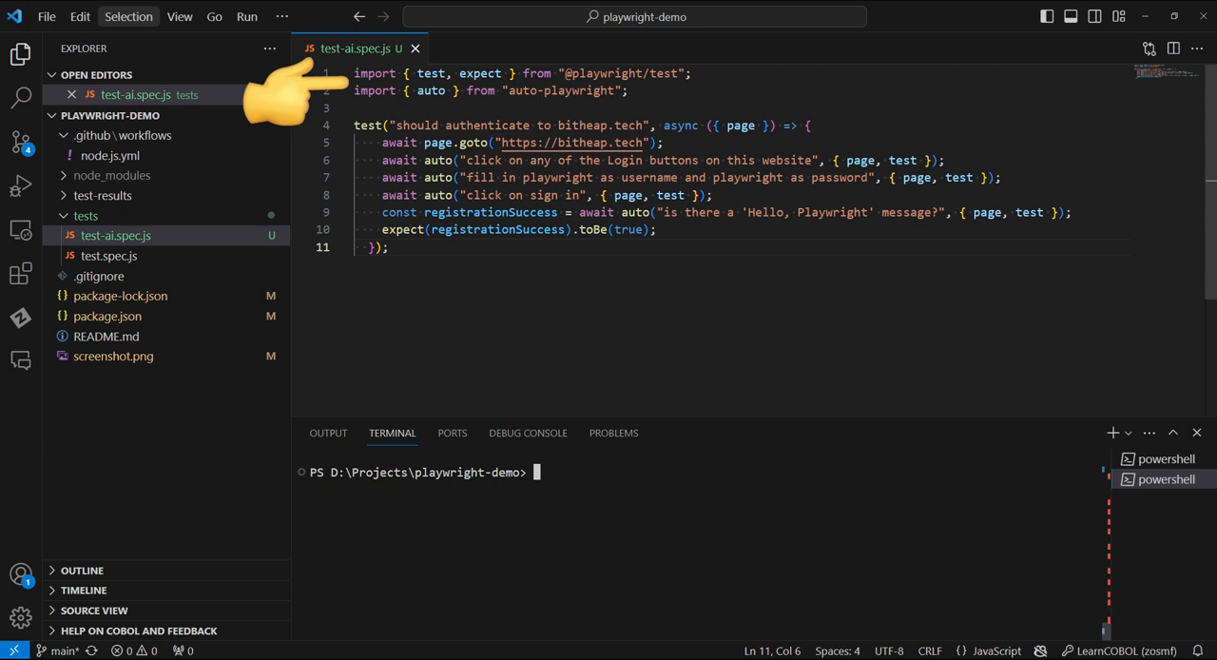
mouse_move(333, 133)
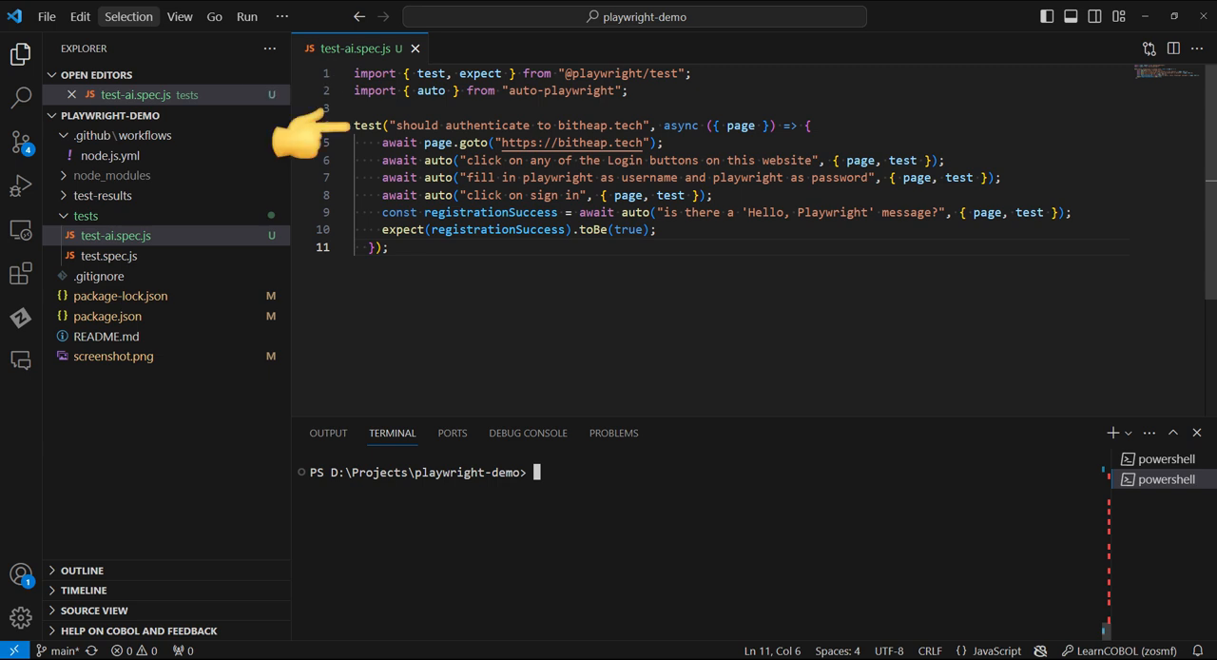
mouse_move(646, 126)
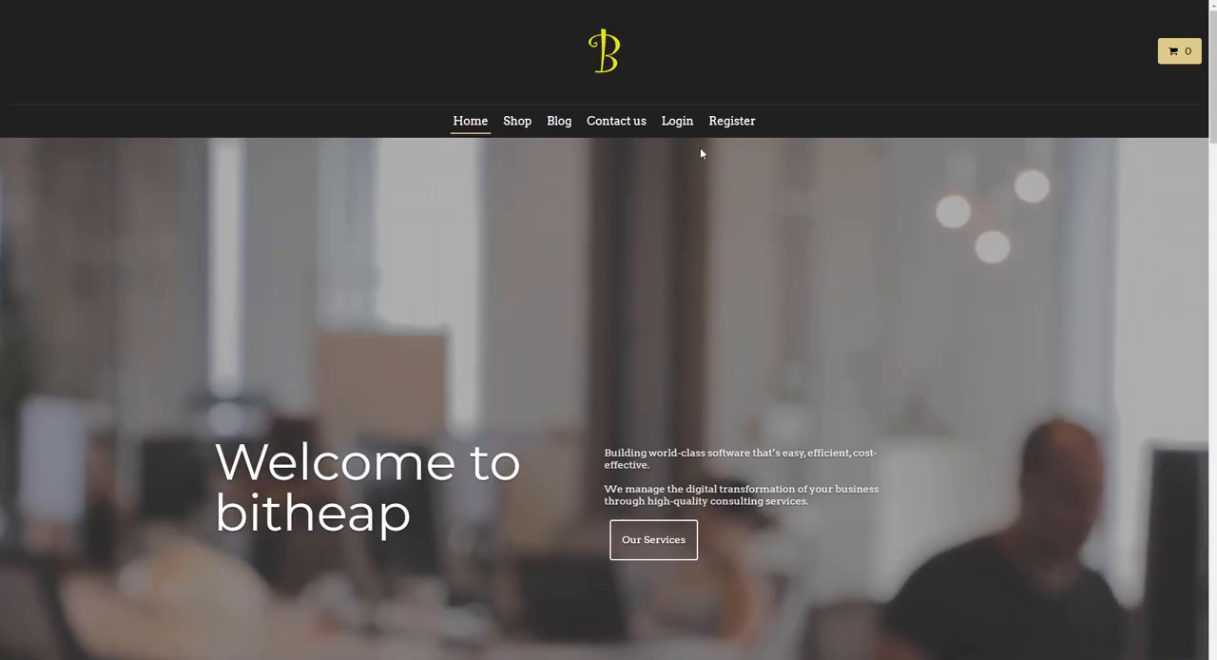
left_click(677, 121)
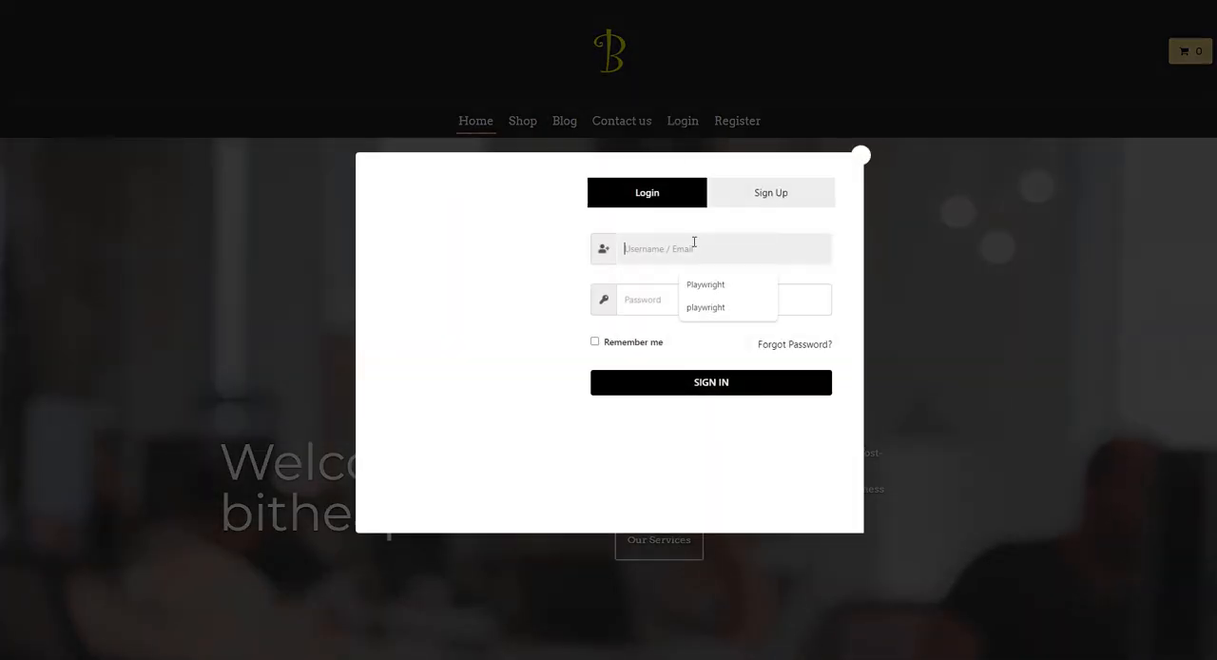
type("playwright")
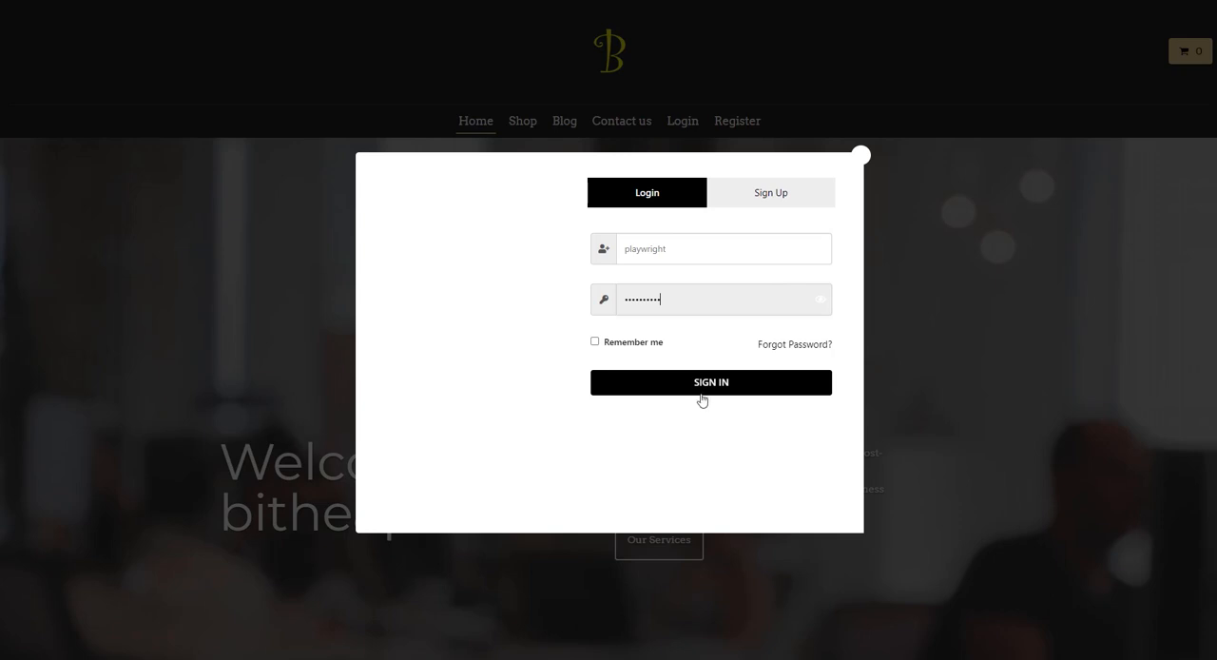
left_click(711, 382)
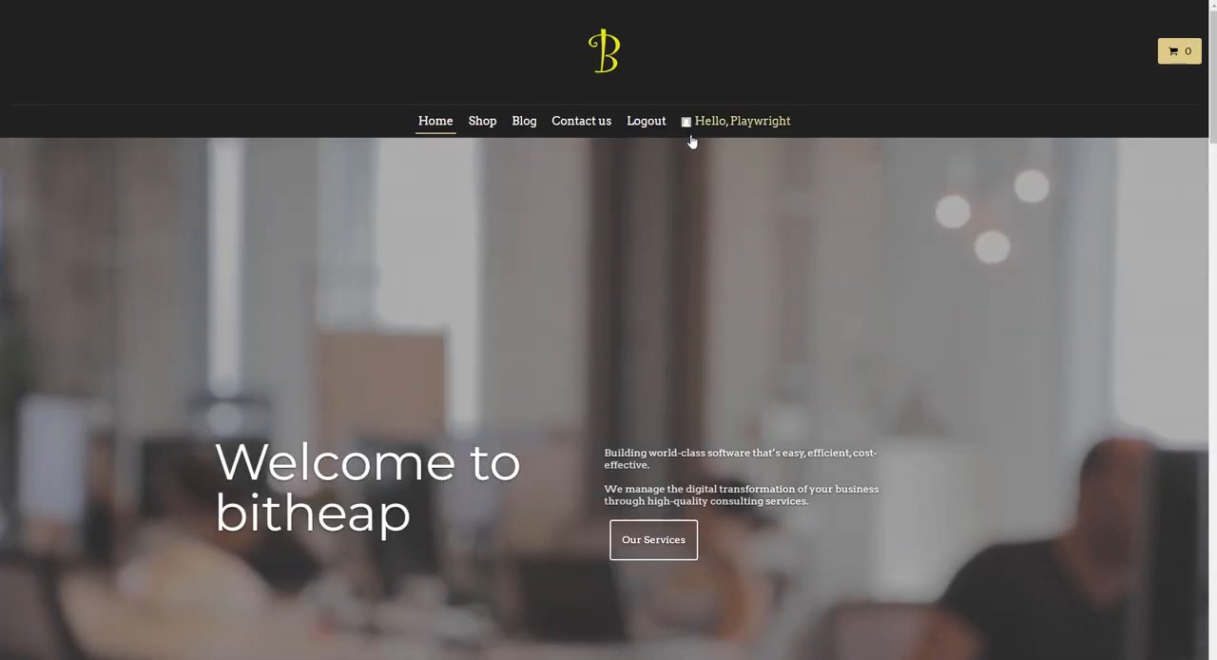
mouse_move(775, 181)
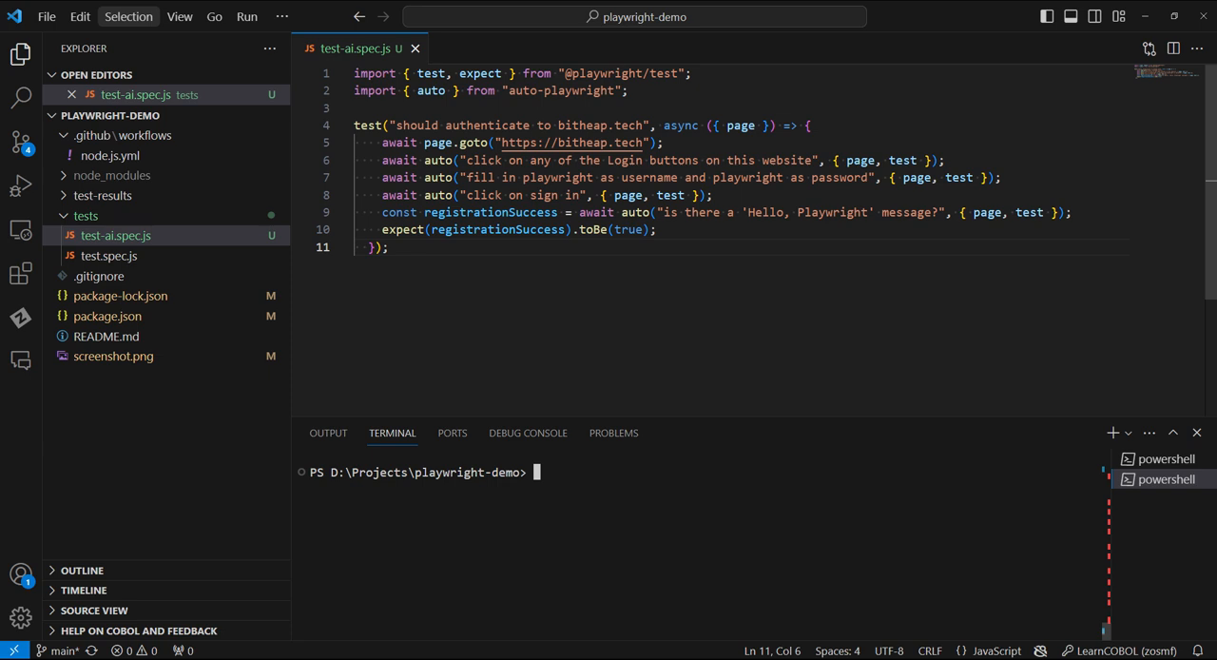
Step: Clear the terminal and run npx playwright test to start the login test
type("clear")
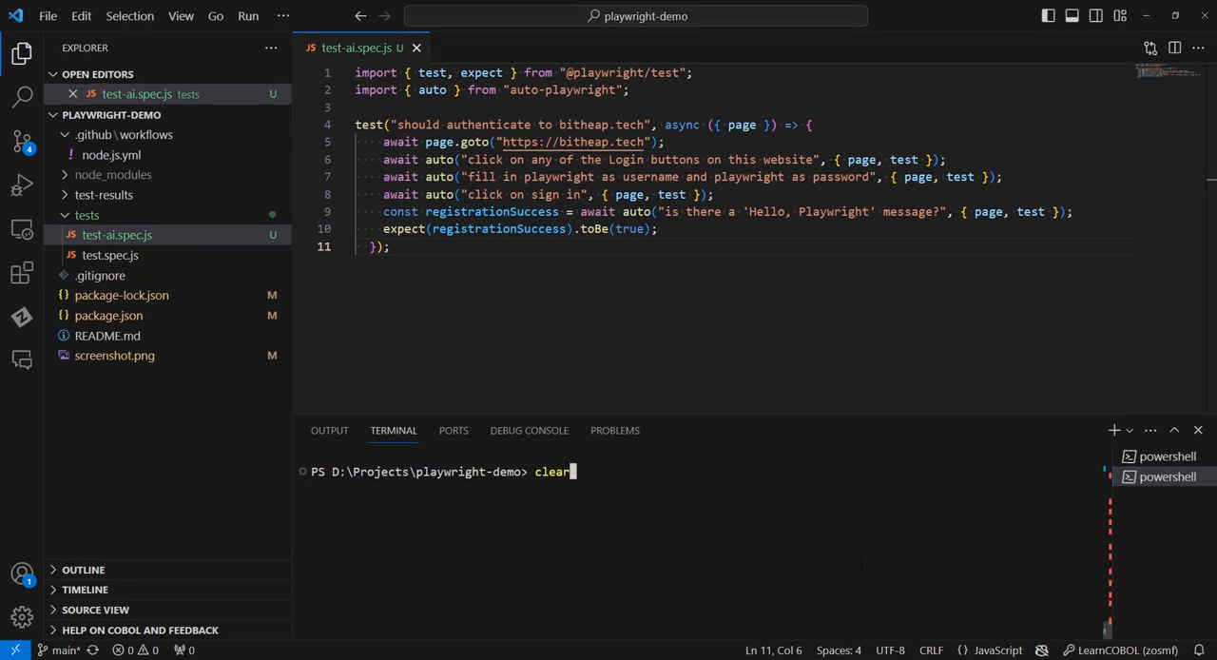
key("Enter")
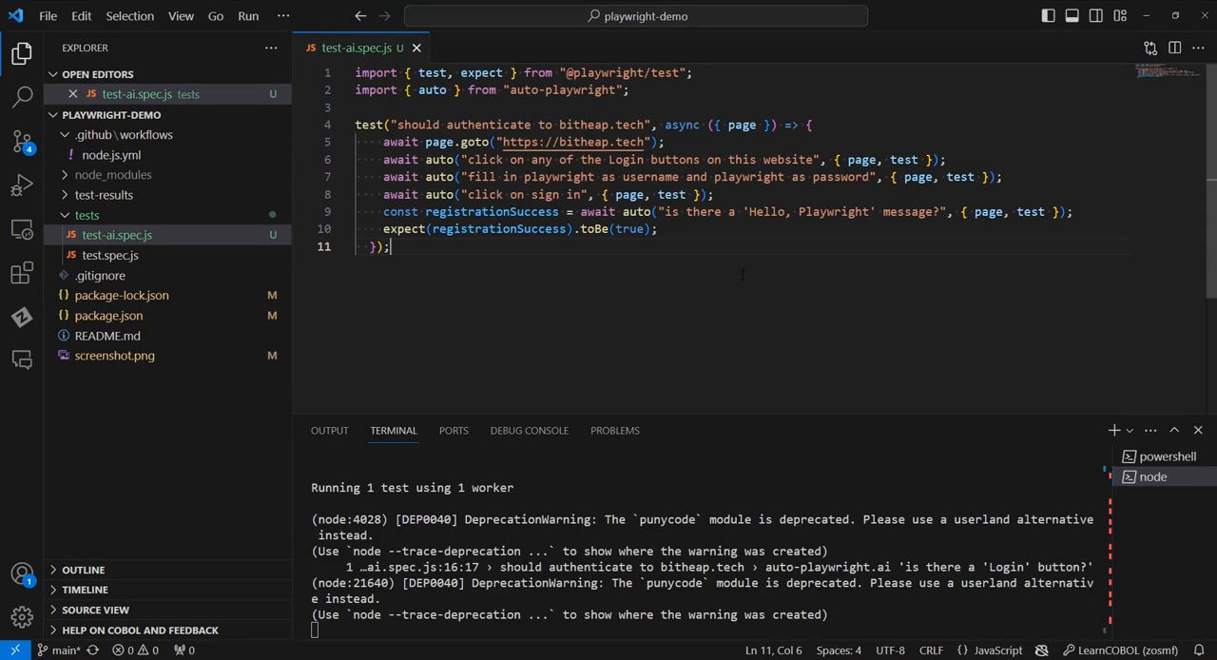